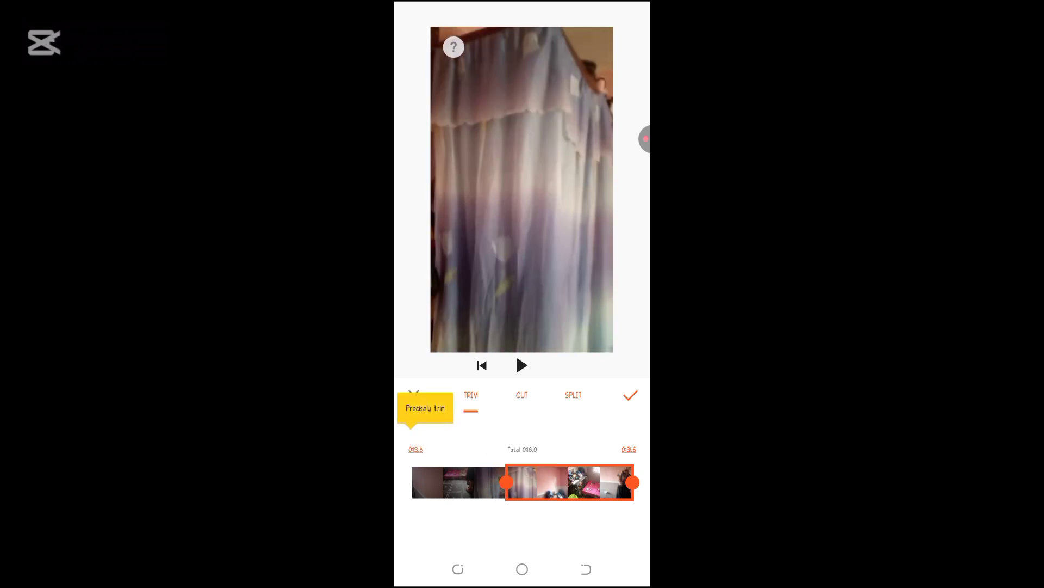
# Undo the trim so the clip spans the full 0:00.0 to 0:31.6 again.
pyautogui.click(628, 394)
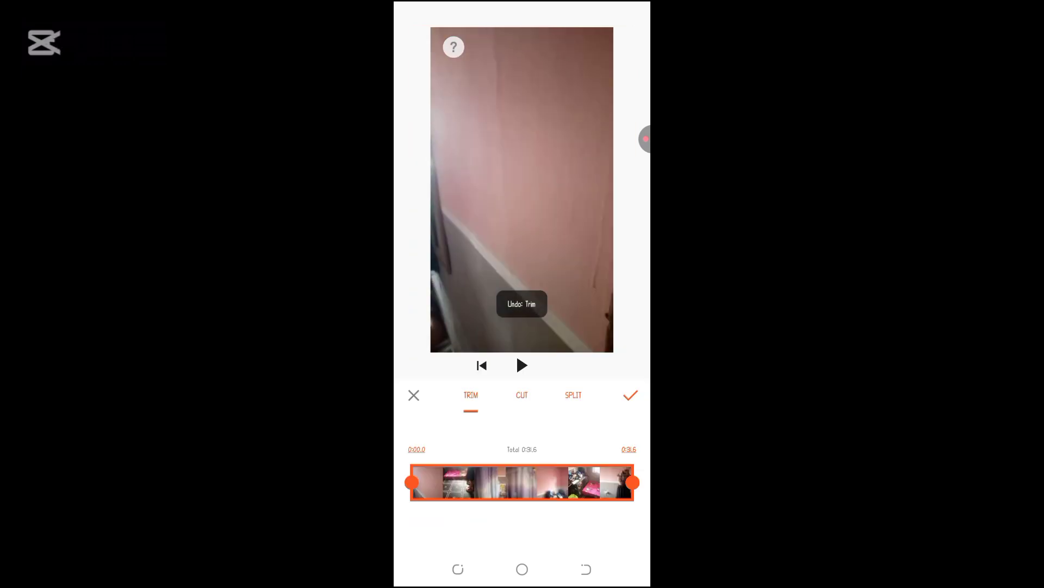
# Apply the trim and return to the main timeline, now totalling about 15.8 seconds.
pyautogui.click(629, 394)
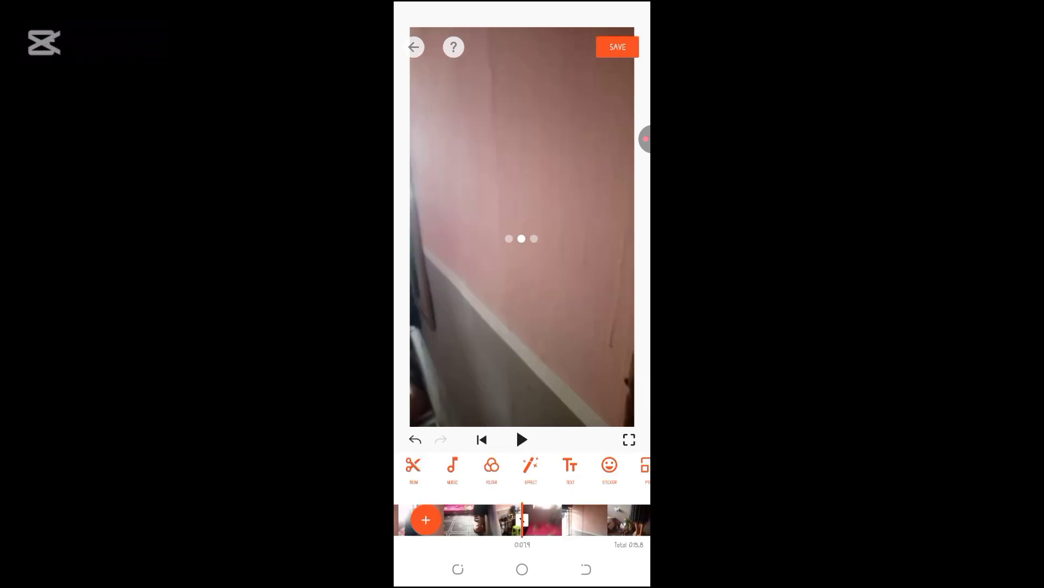